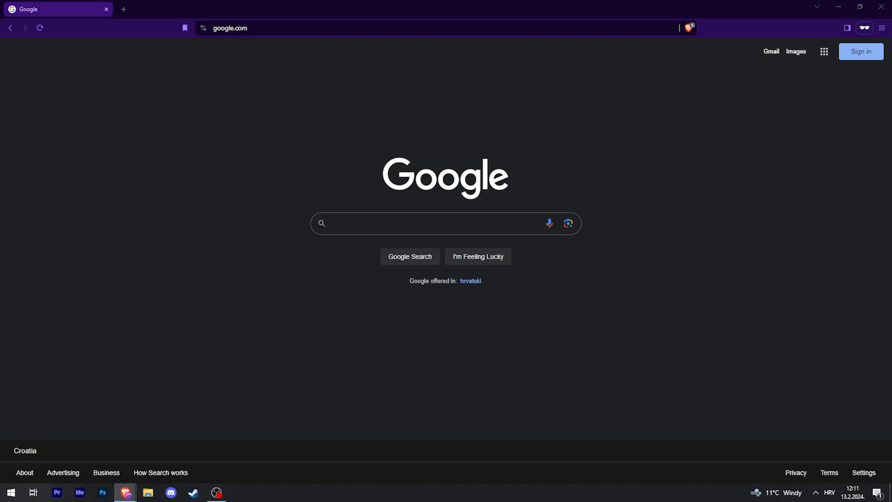
{"action": "mouse_move", "coordinate": [10, 492]}
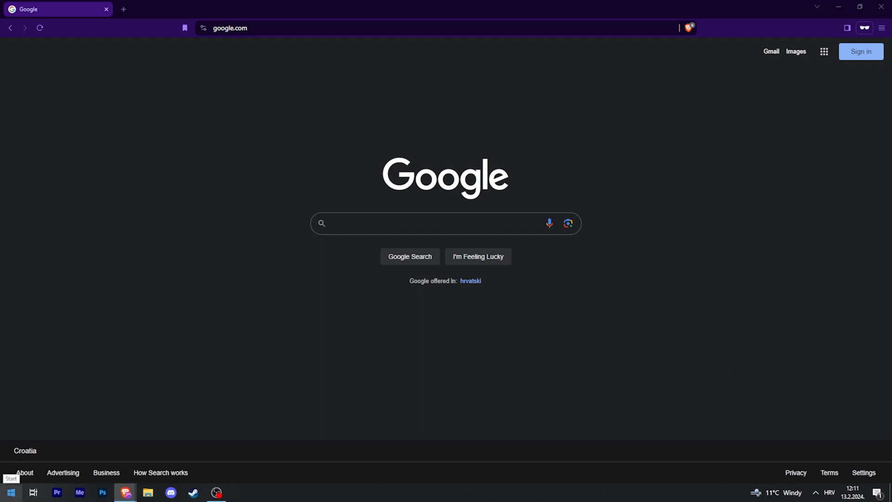
- Search the Start menu for 'language' to reach Language settings
{"action": "left_click", "coordinate": [10, 493]}
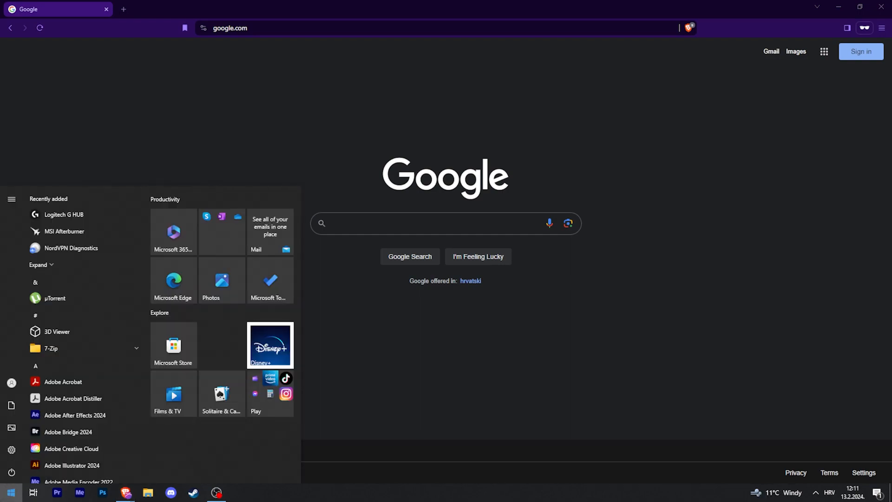
{"action": "type", "text": "language"}
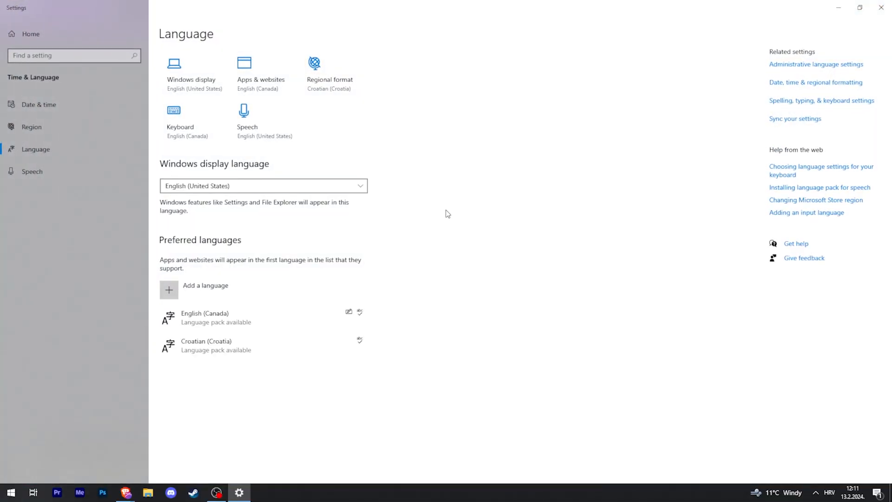
{"action": "mouse_move", "coordinate": [253, 256]}
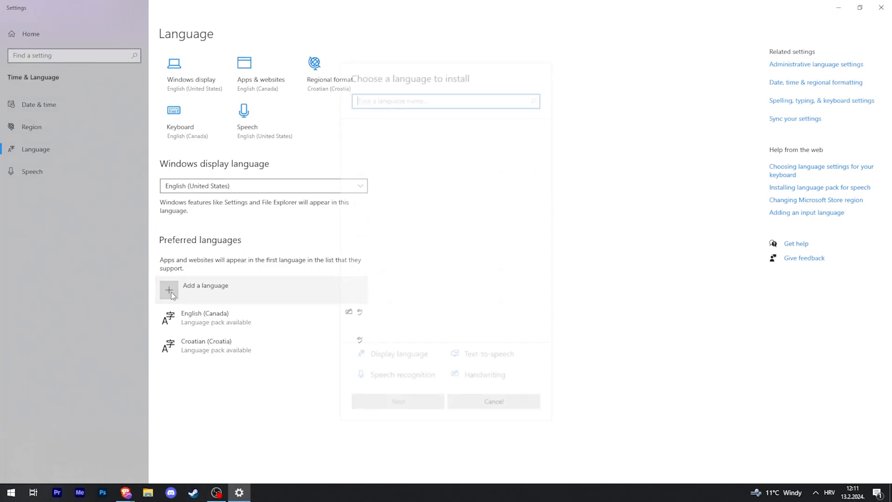
- Search 'english' and pick English (United States) to install
{"action": "type", "text": "e"}
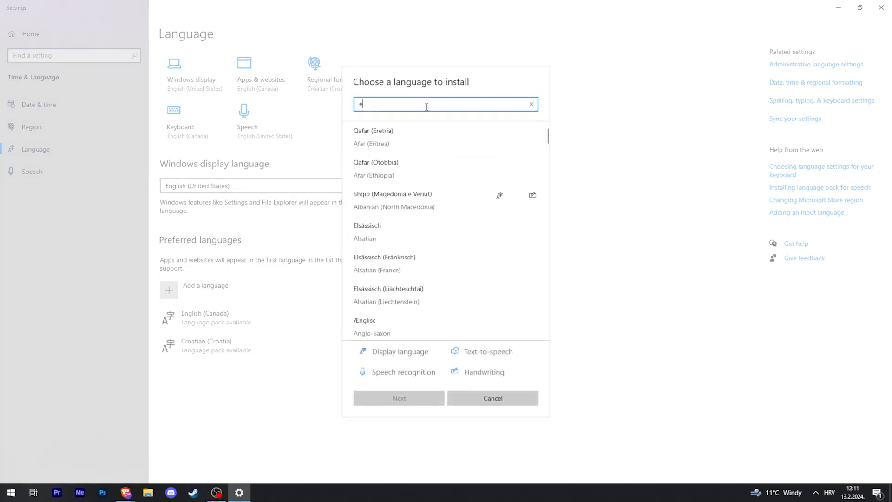
{"action": "type", "text": "nglish"}
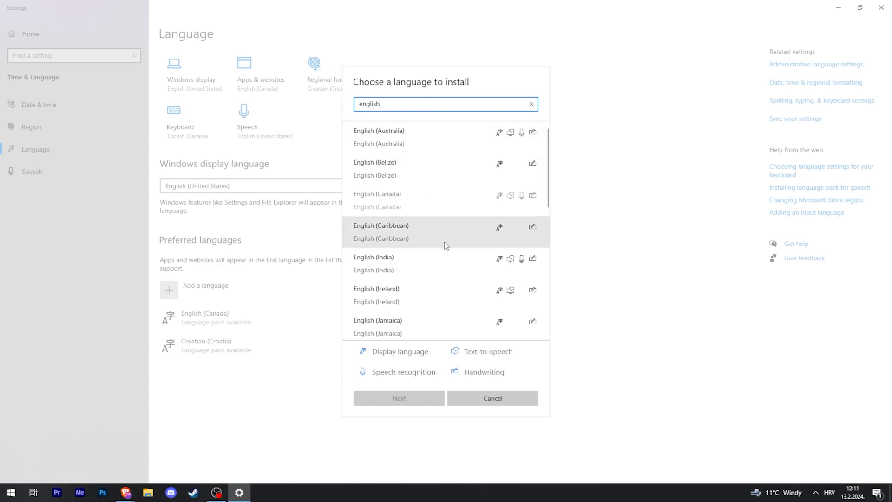
{"action": "scroll", "scroll_direction": "down", "scroll_amount": 3}
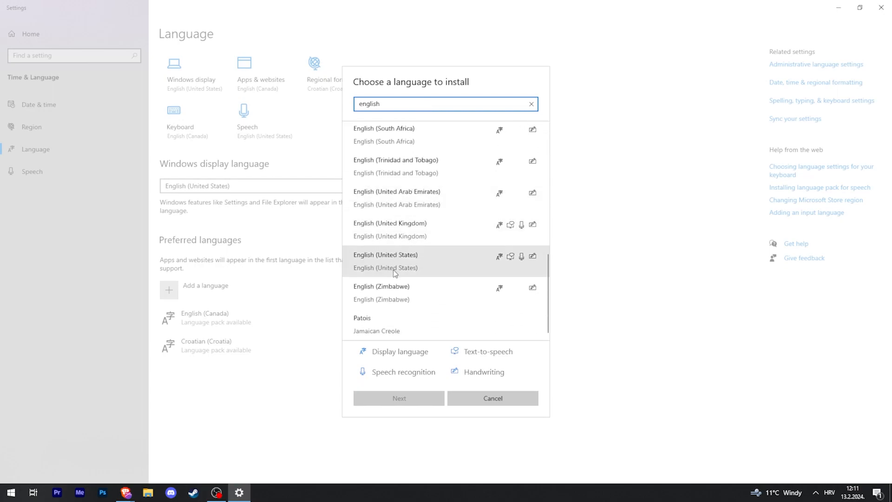
{"action": "mouse_move", "coordinate": [415, 263]}
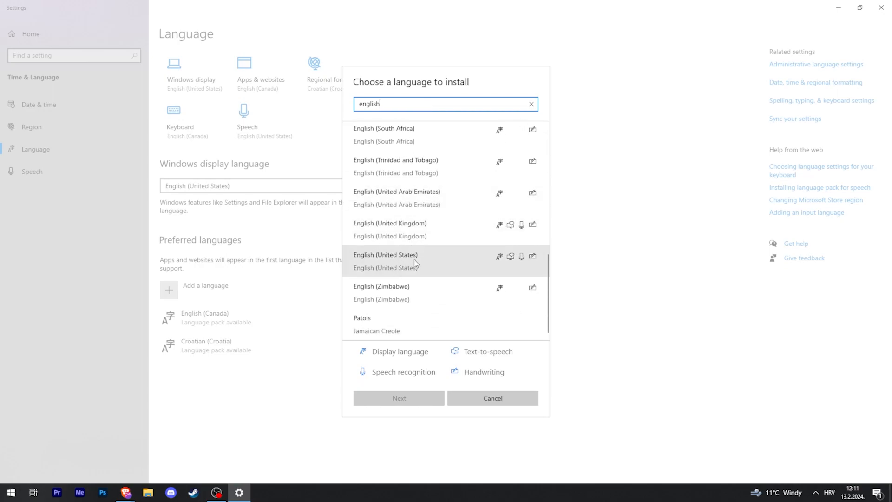
{"action": "left_click", "coordinate": [386, 261]}
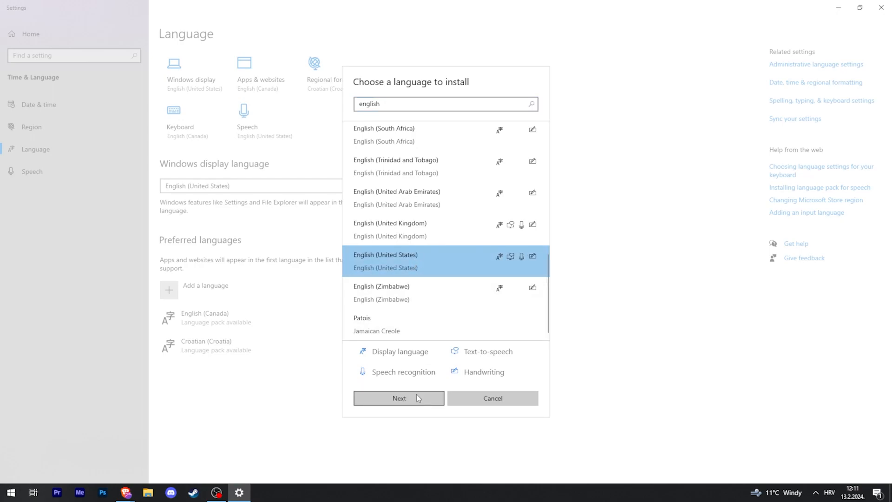
{"action": "left_click", "coordinate": [398, 398]}
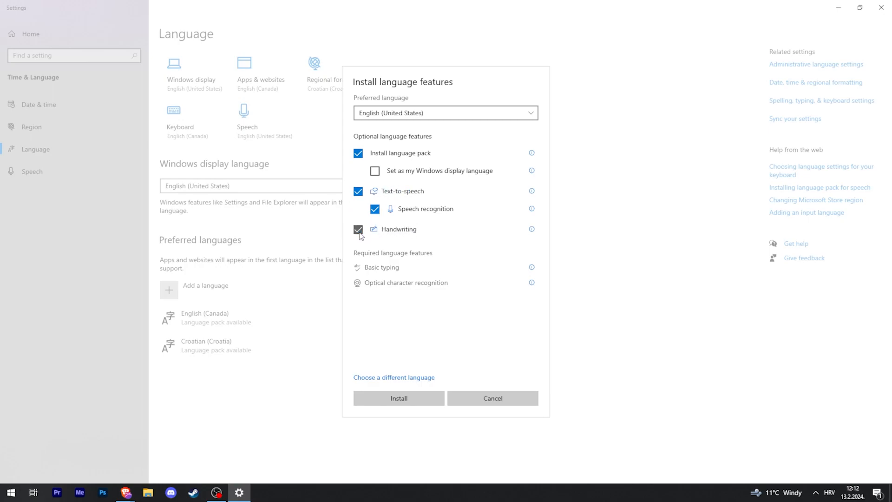
- Skip handwriting, make English (United States) the display language, and install it
{"action": "left_click", "coordinate": [358, 191]}
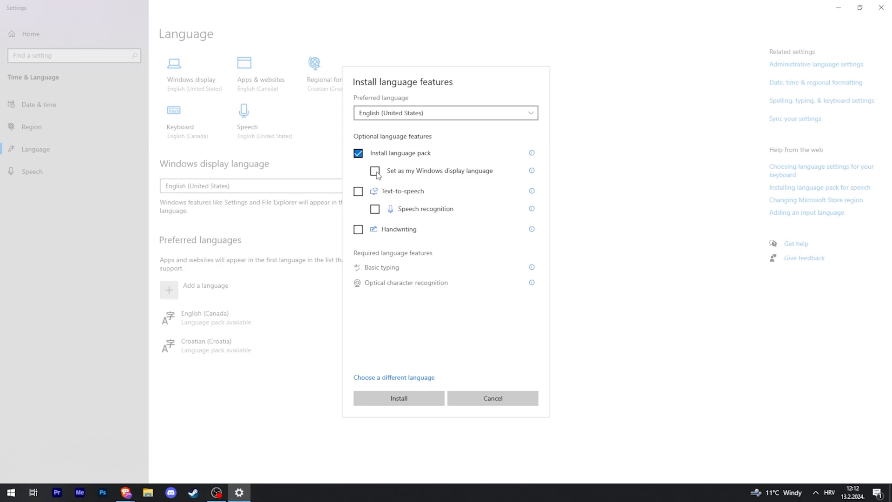
{"action": "left_click", "coordinate": [375, 170]}
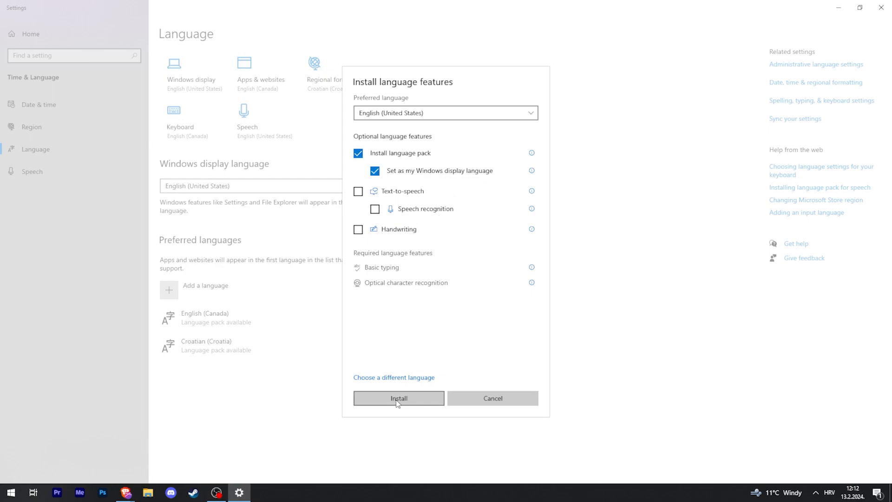
{"action": "left_click", "coordinate": [398, 398]}
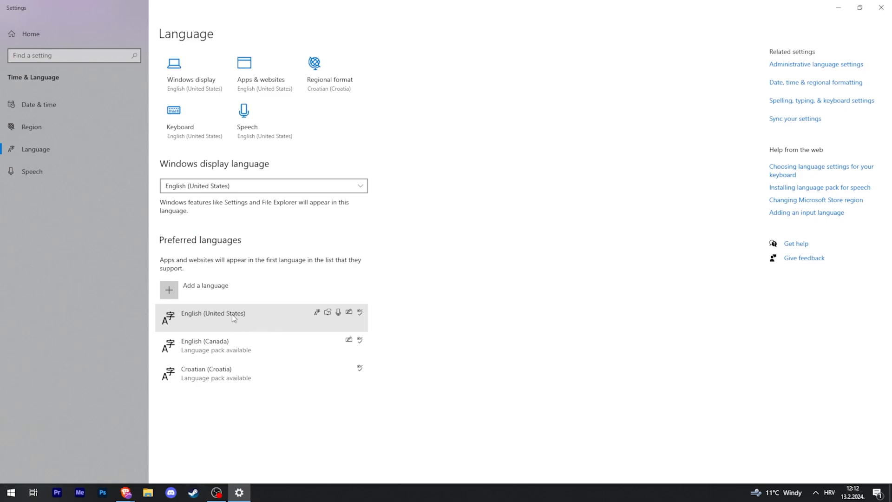
{"action": "mouse_move", "coordinate": [235, 316]}
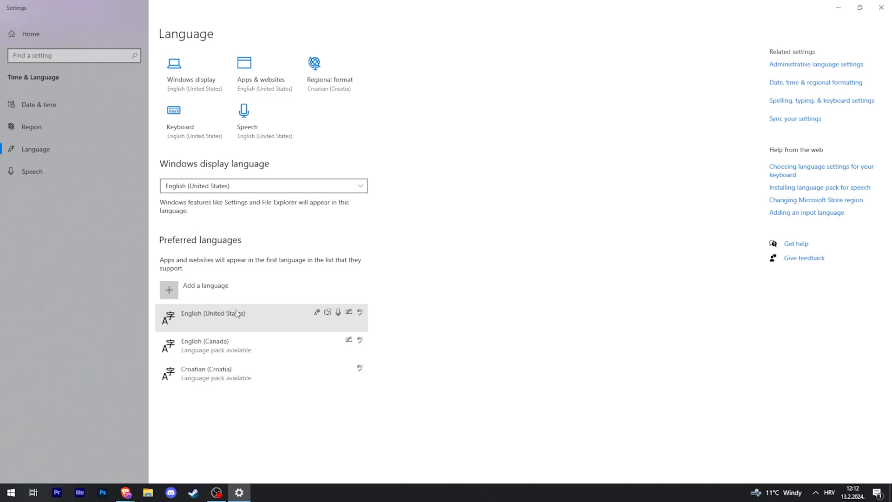
{"action": "mouse_move", "coordinate": [232, 316]}
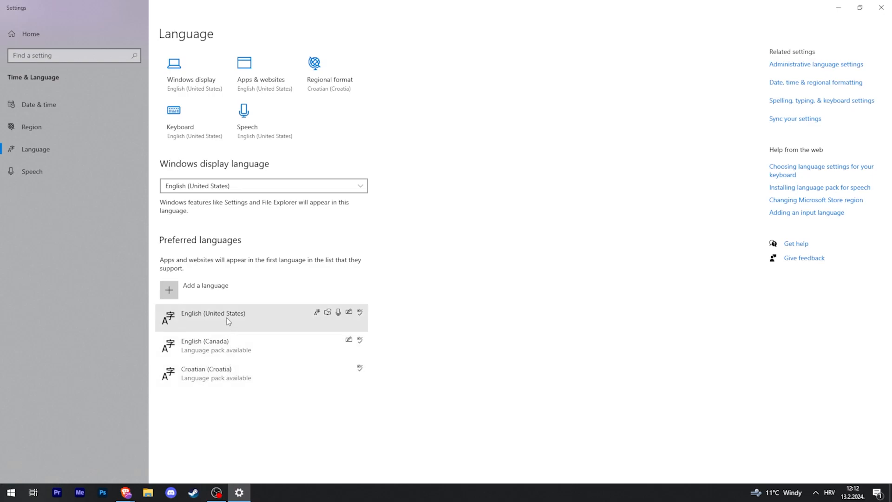
{"action": "mouse_move", "coordinate": [782, 417]}
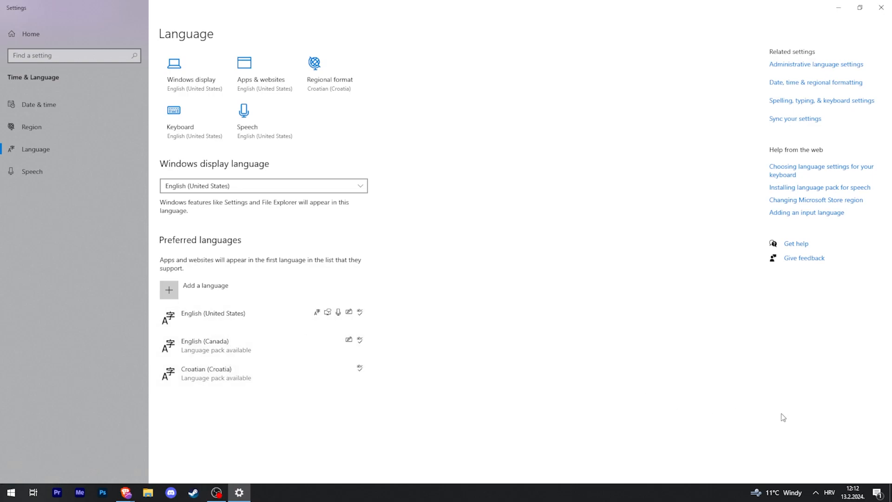
{"action": "mouse_move", "coordinate": [830, 492]}
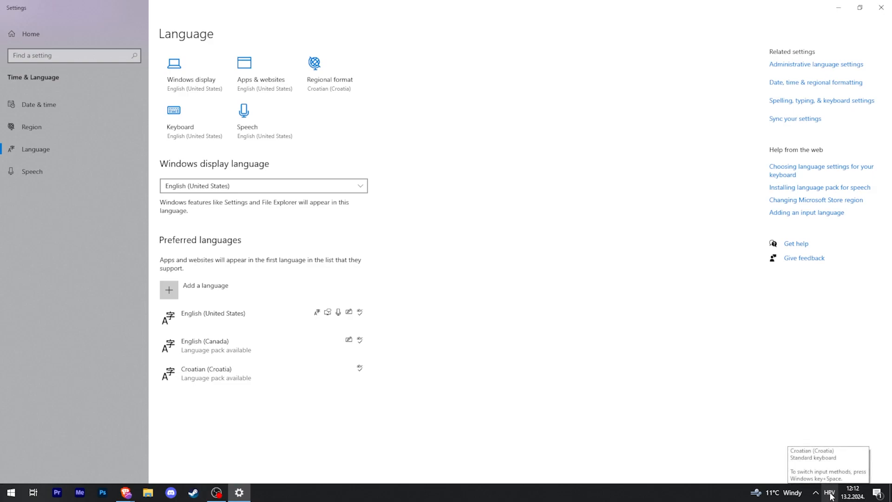
- Check the taskbar input language, then open English (United States) language options
{"action": "left_click", "coordinate": [830, 492]}
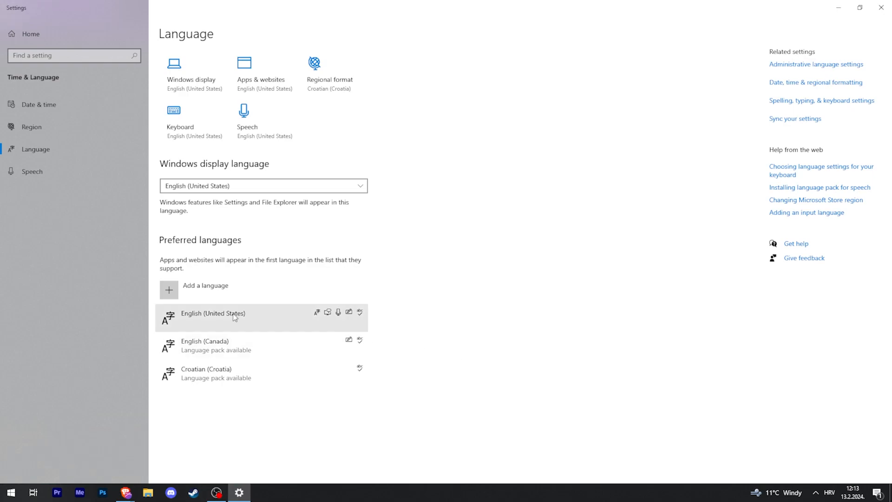
{"action": "left_click", "coordinate": [228, 317]}
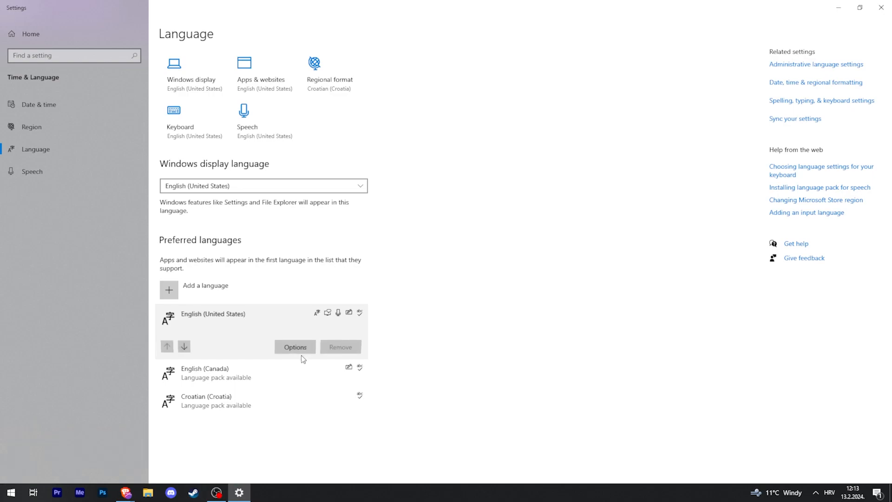
{"action": "left_click", "coordinate": [295, 346]}
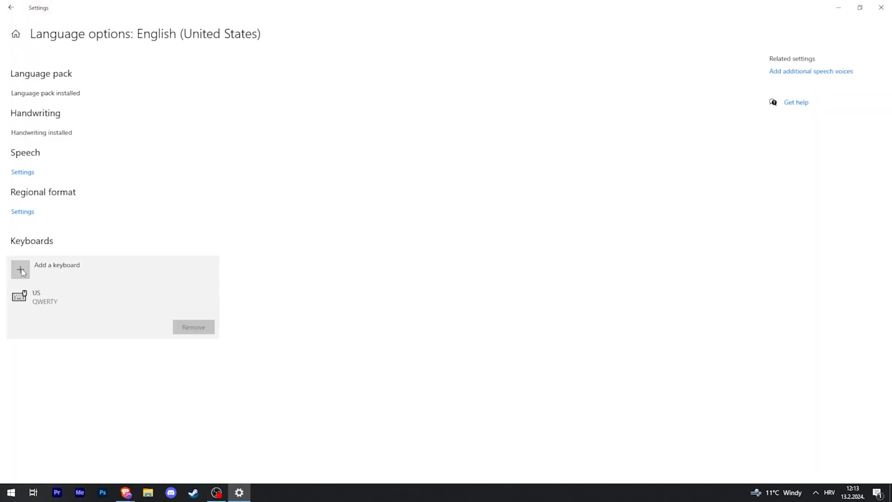
{"action": "mouse_move", "coordinate": [113, 360]}
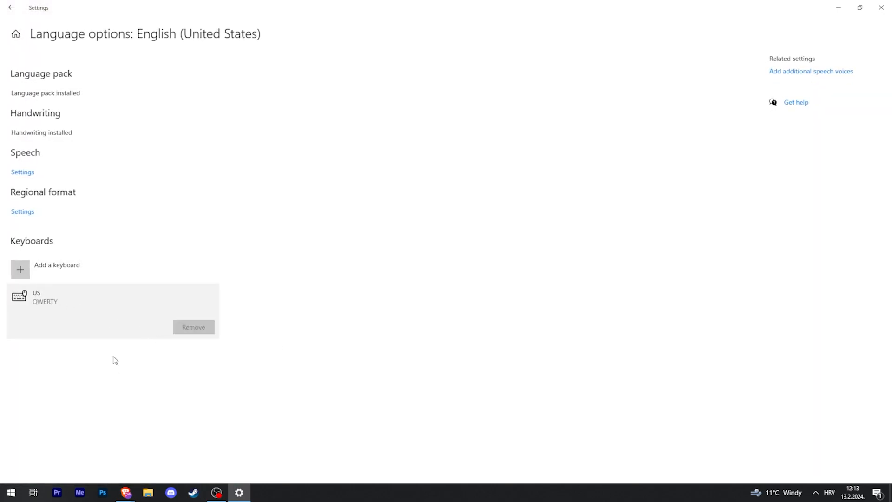